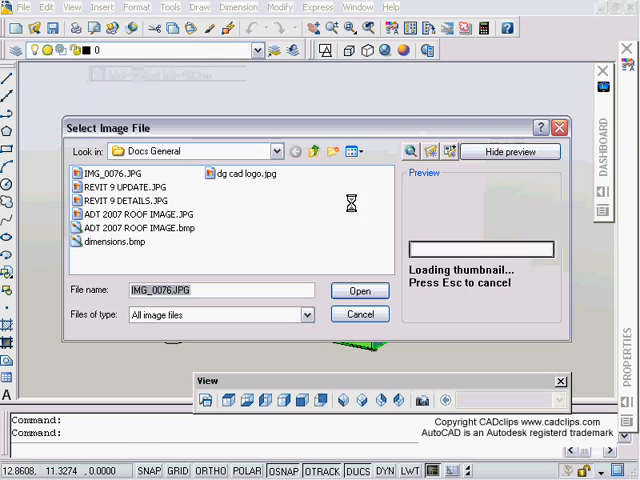
Step: Load IMG_0076.JPG as a raster image and place the baby photo on the block's front face
left_click(105, 173)
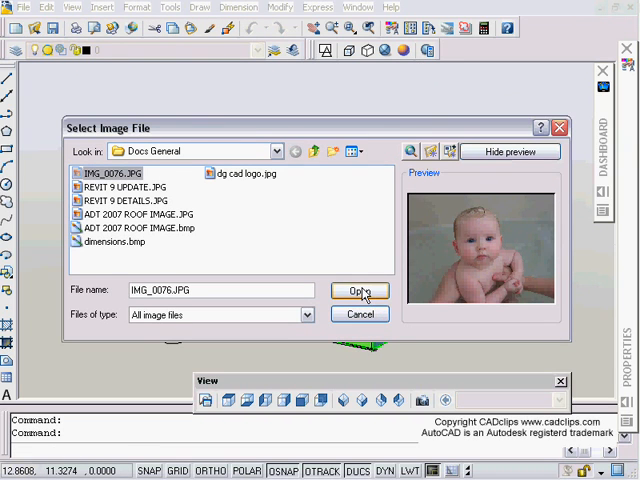
left_click(357, 291)
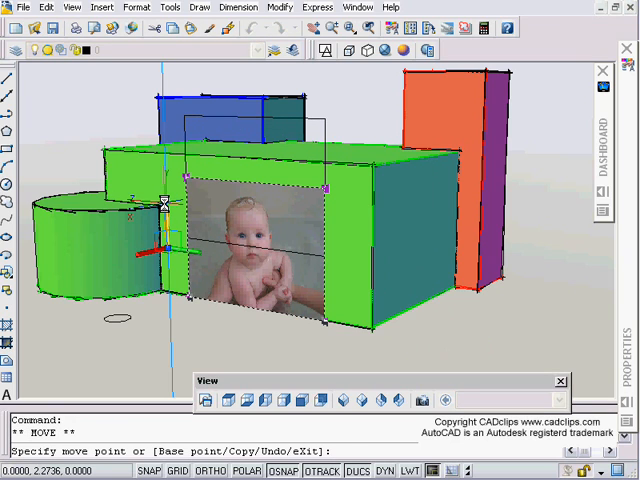
Step: Finish placing the photo, then draw a polyline along the green block's top edges
key("Escape")
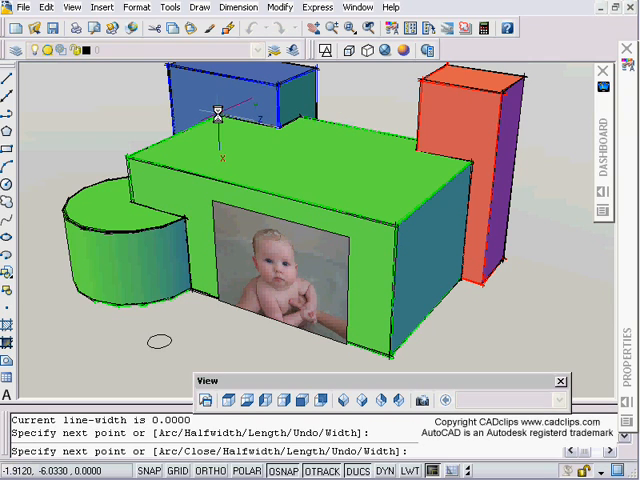
key("Escape")
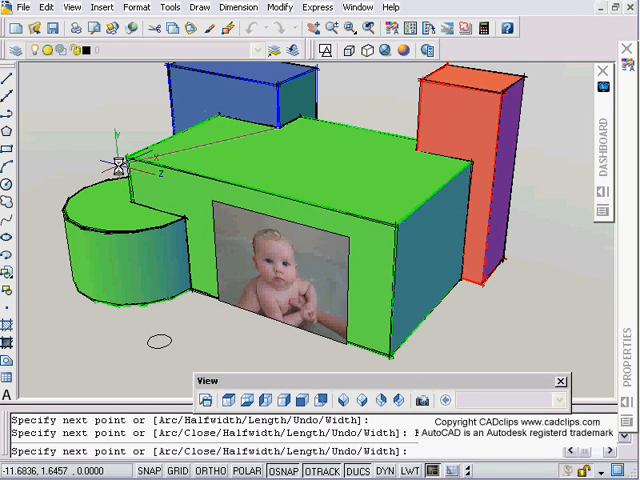
mouse_move(230, 170)
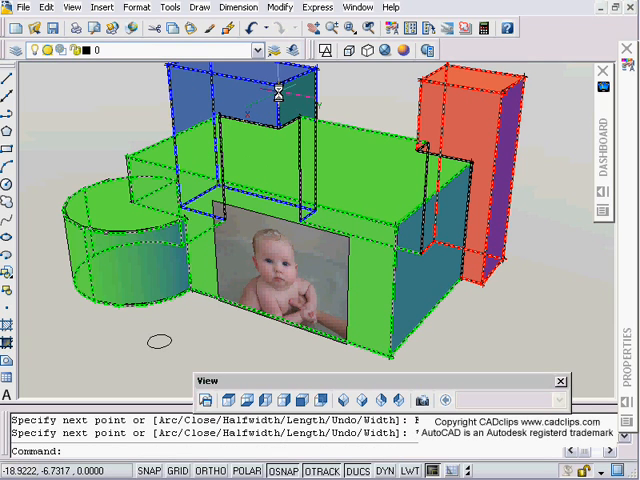
key("Escape")
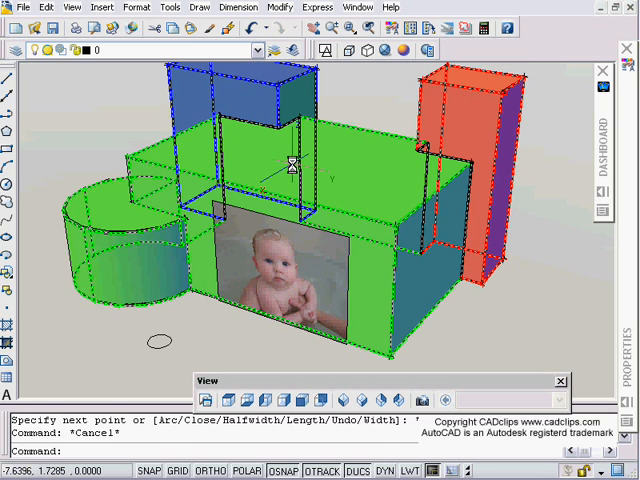
Step: Switch the model to 2D Wireframe and pick a point along the top edge
left_click(325, 50)
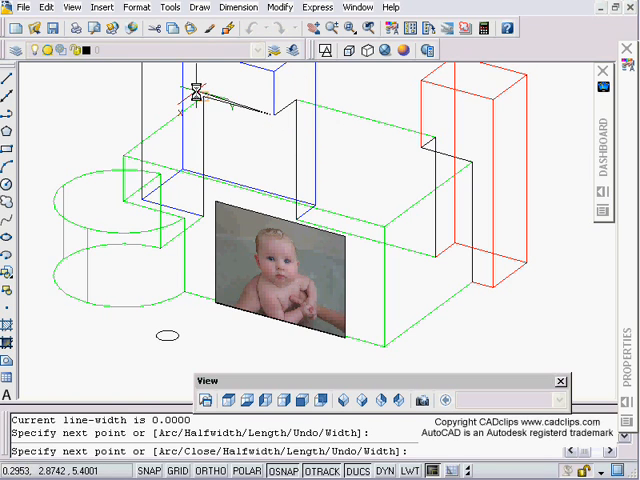
left_click(385, 225)
type("E")
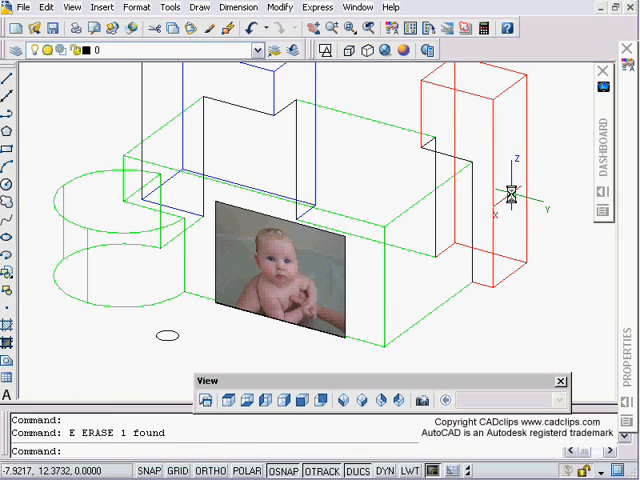
mouse_move(8, 118)
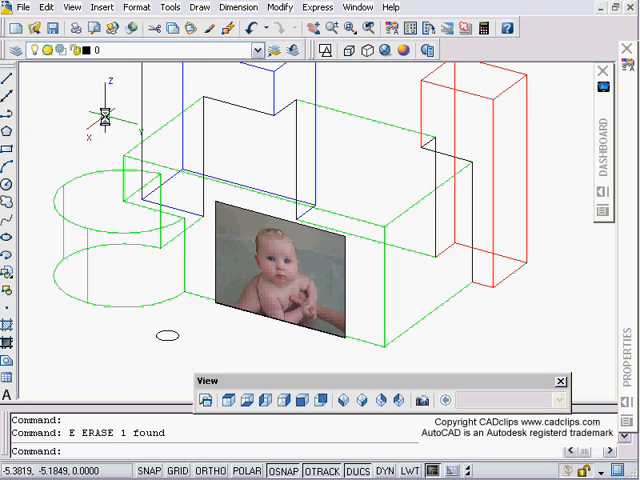
key("Escape")
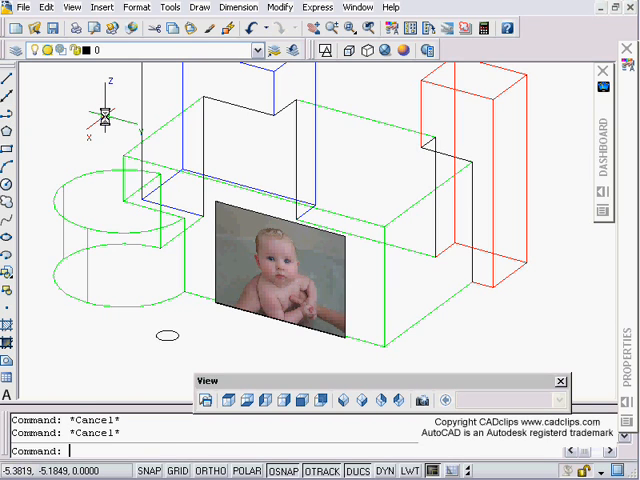
type("3DPOL")
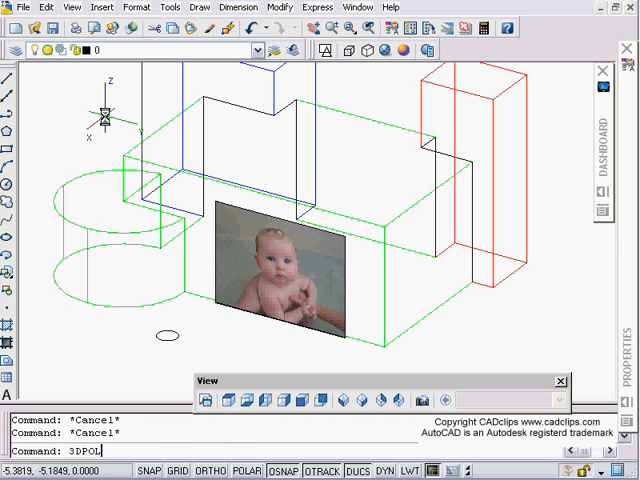
key("Return")
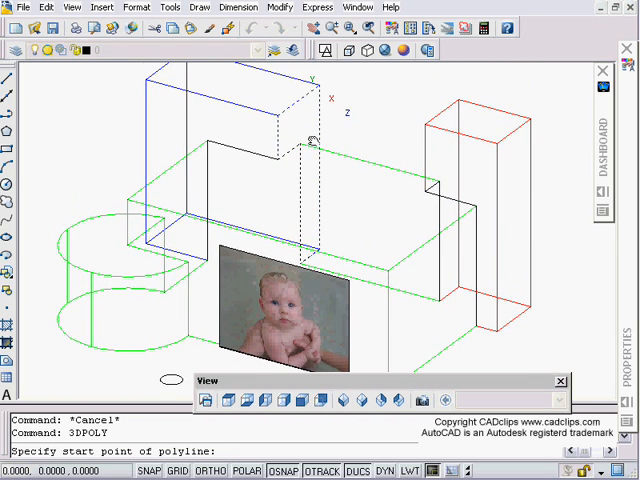
left_click(277, 162)
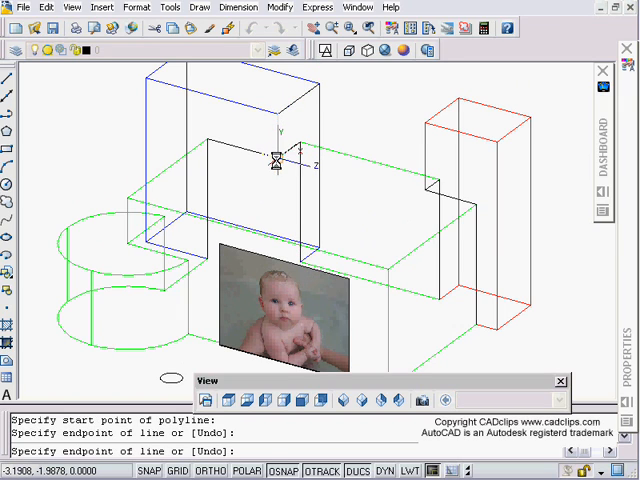
left_click(135, 200)
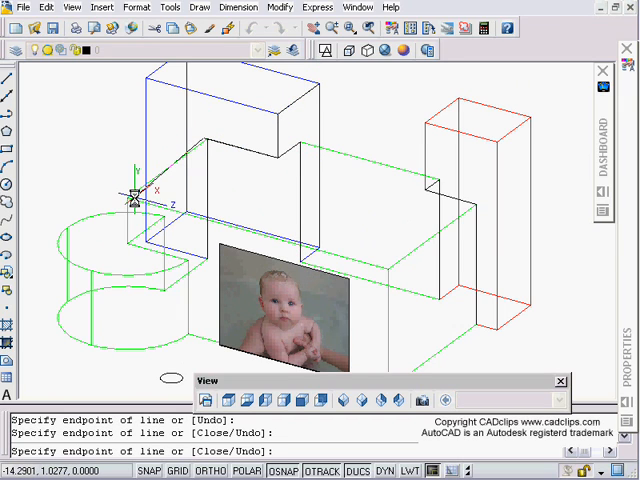
mouse_move(110, 215)
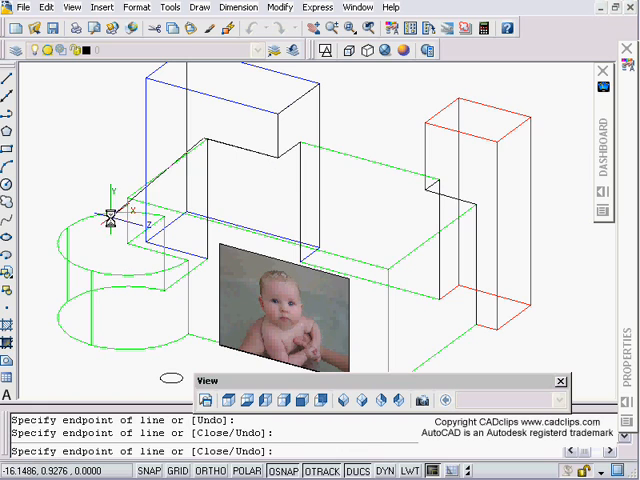
type("EN")
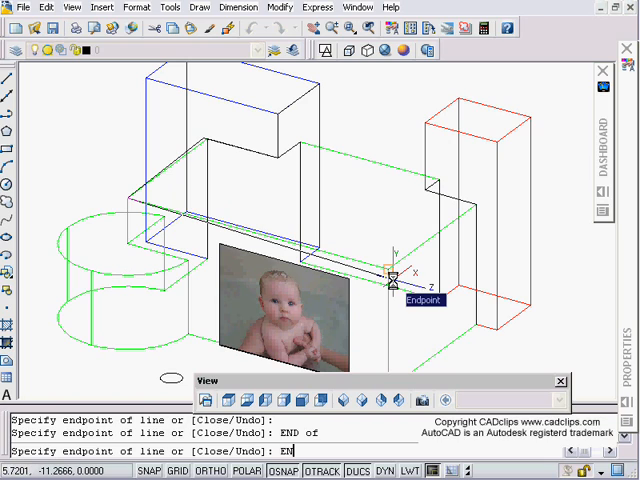
left_click(474, 212)
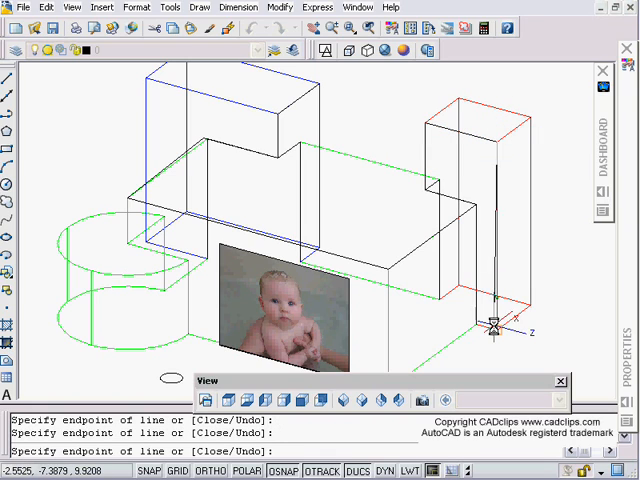
mouse_move(530, 122)
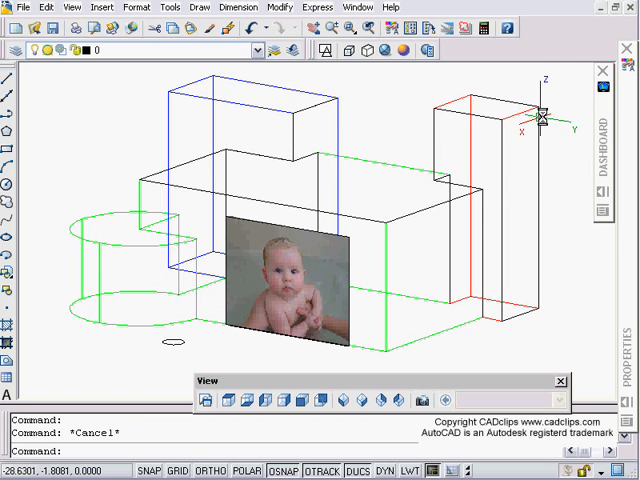
Step: Switch to the Conceptual visual style and cancel the grip stretch on the tall box
left_click(545, 104)
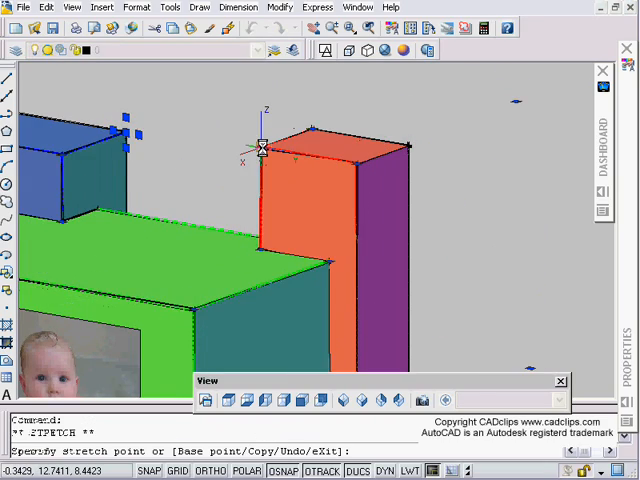
key("Escape")
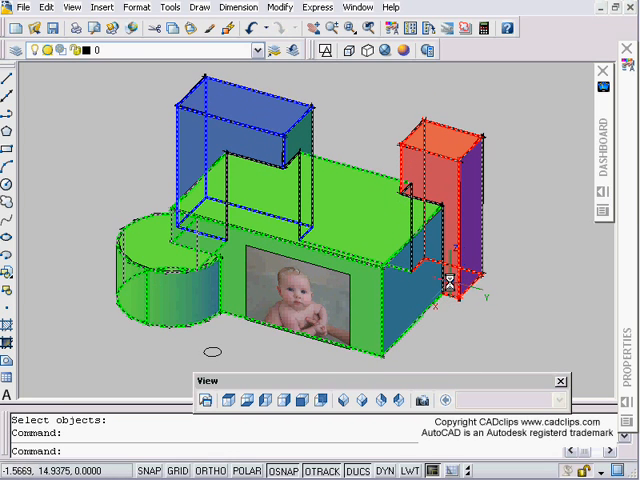
mouse_move(320, 145)
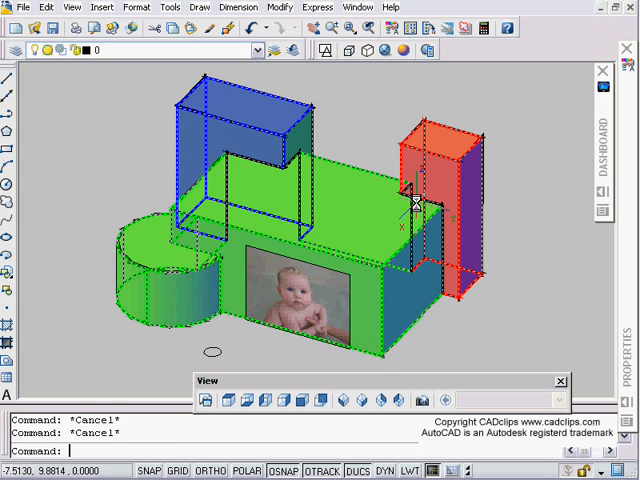
type("3DPOLY")
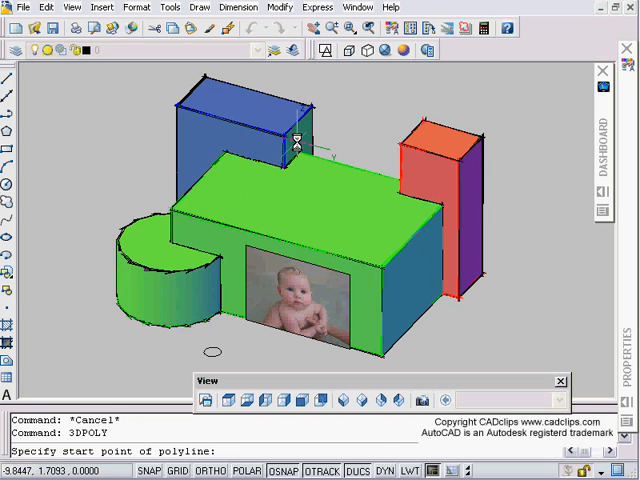
mouse_move(225, 150)
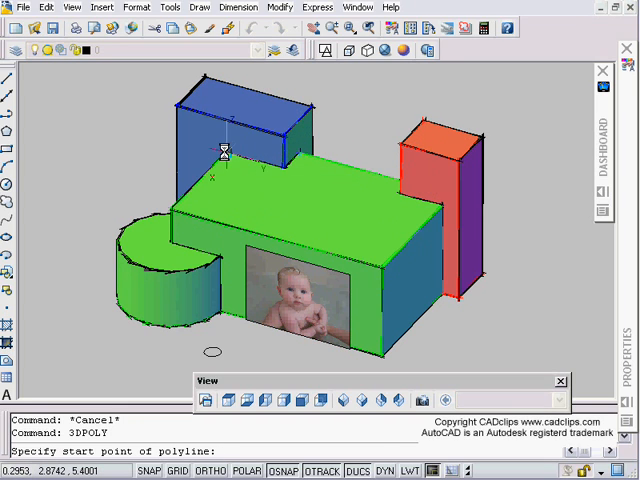
mouse_move(385, 275)
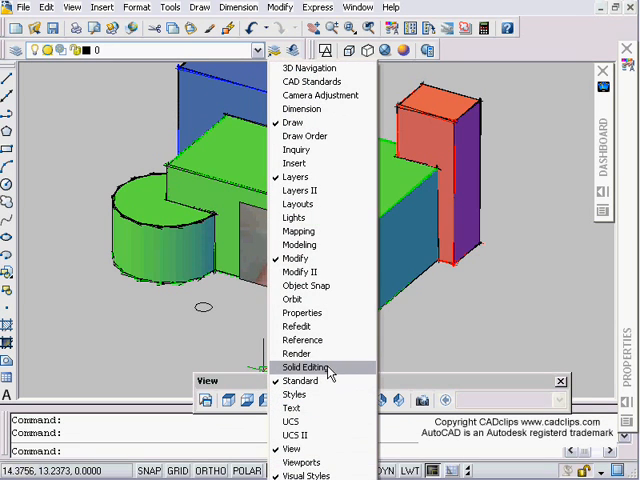
Step: Show the Solid Editing toolbar from the toolbar list
left_click(305, 367)
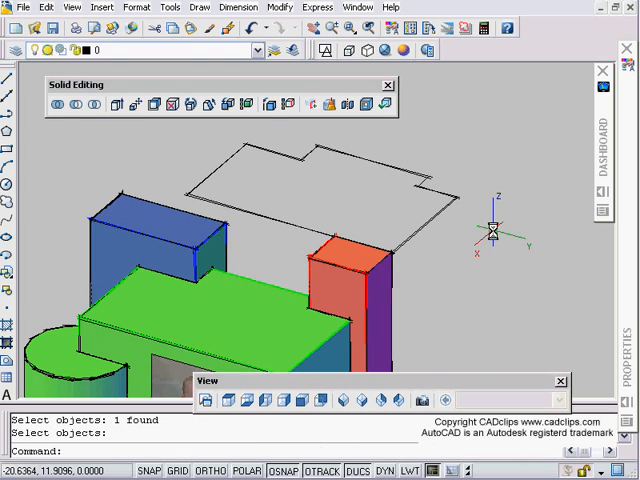
mouse_move(270, 130)
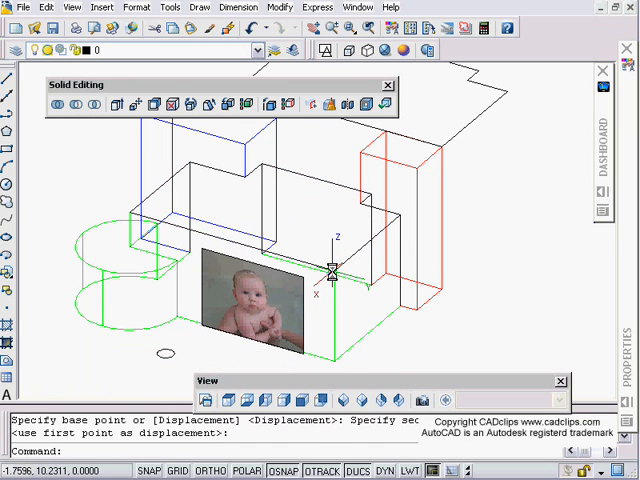
Step: Sweep a circular tube along the top-edge polyline and clear the selection
key("Escape")
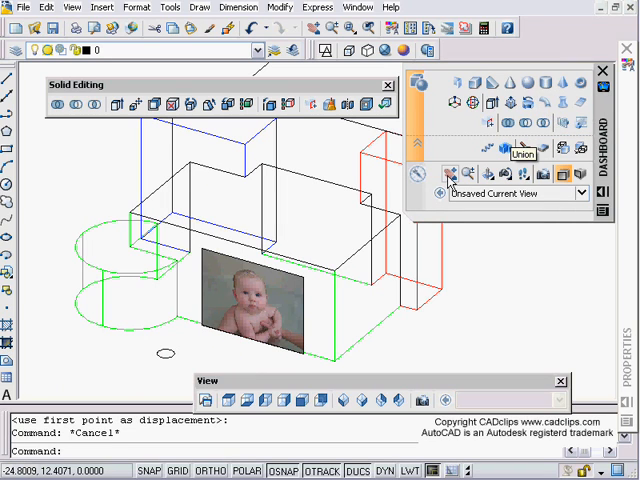
mouse_move(549, 104)
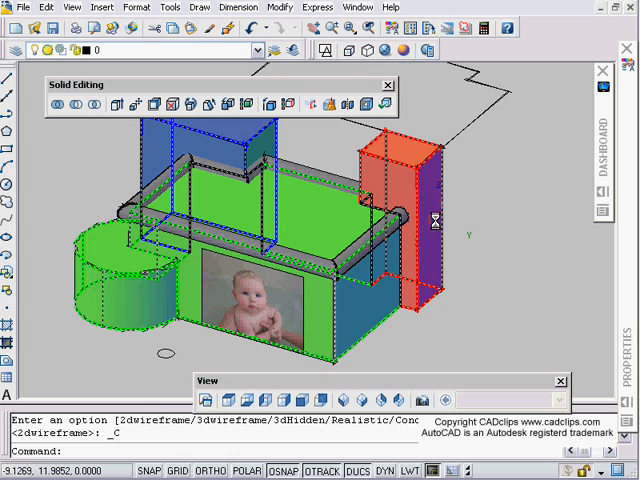
left_click(236, 400)
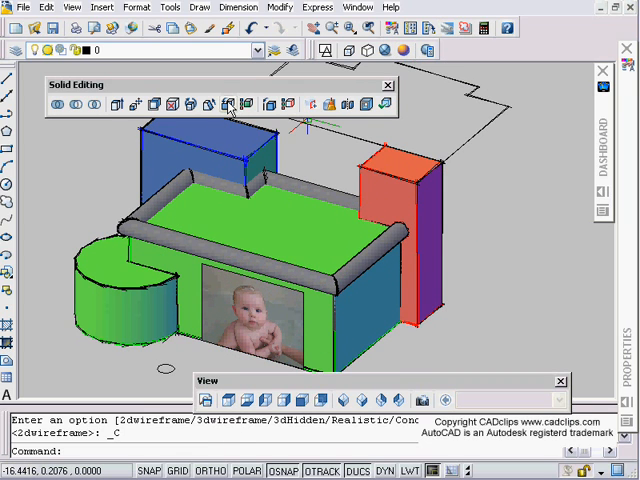
Step: Copy the notched cylinder's top face to the right of the model with Copy Faces
left_click(228, 103)
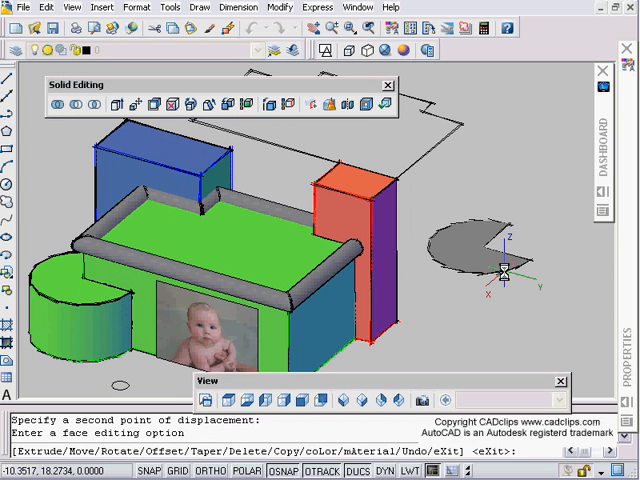
key("Escape")
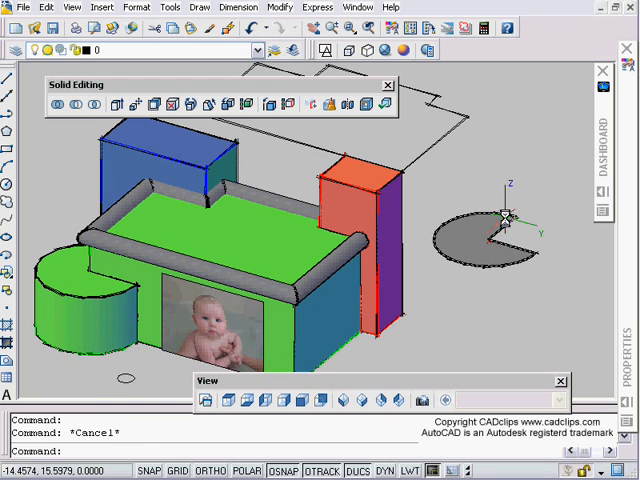
left_click(510, 240)
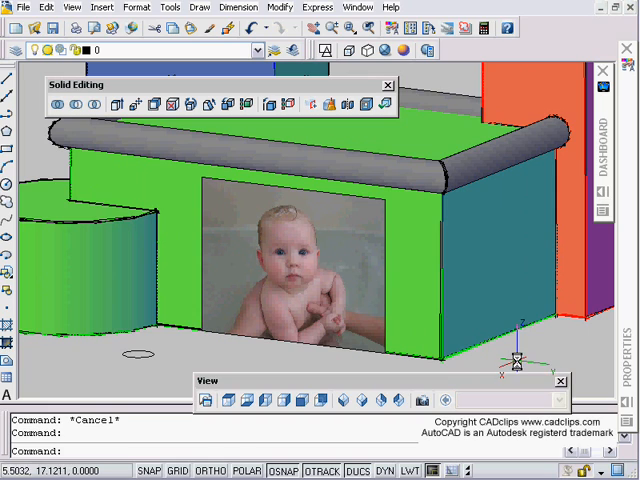
mouse_move(580, 355)
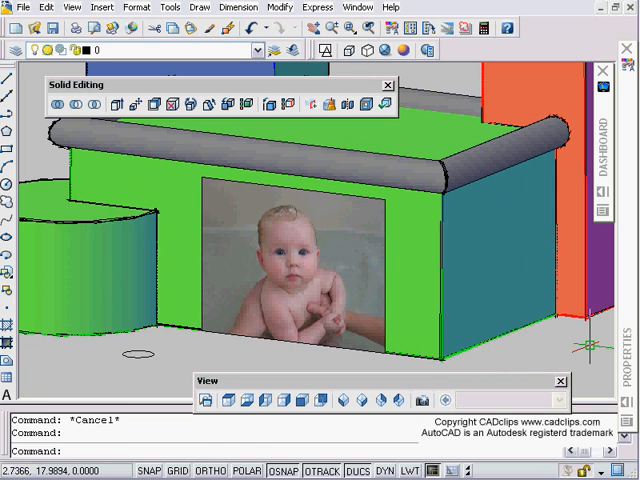